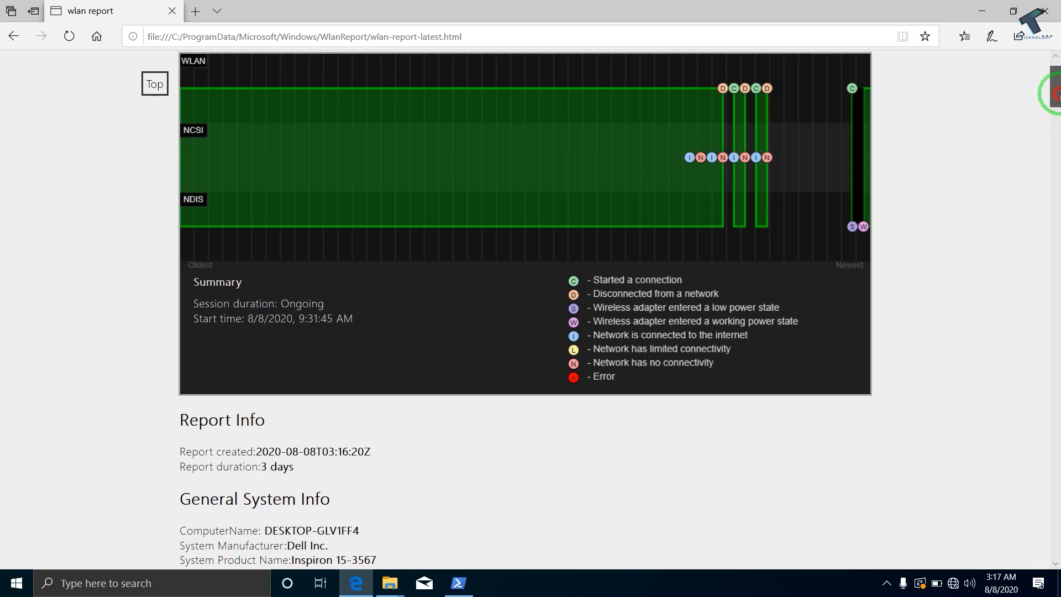
# Step: Read down the WLAN report from Report Info through the Summary and select an event in the session chart
pyautogui.scroll(-3)
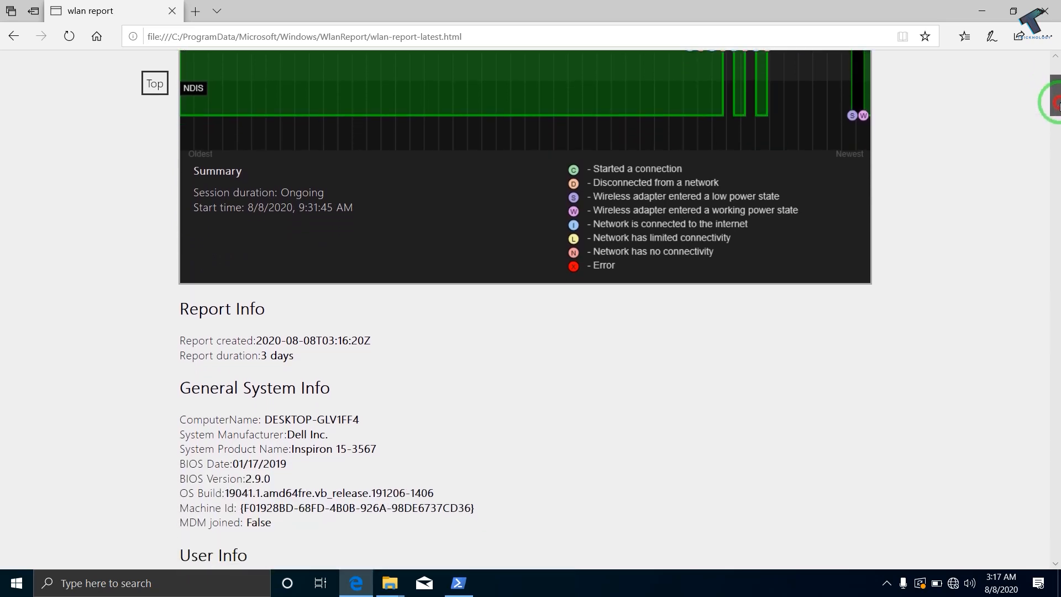
pyautogui.scroll(-3)
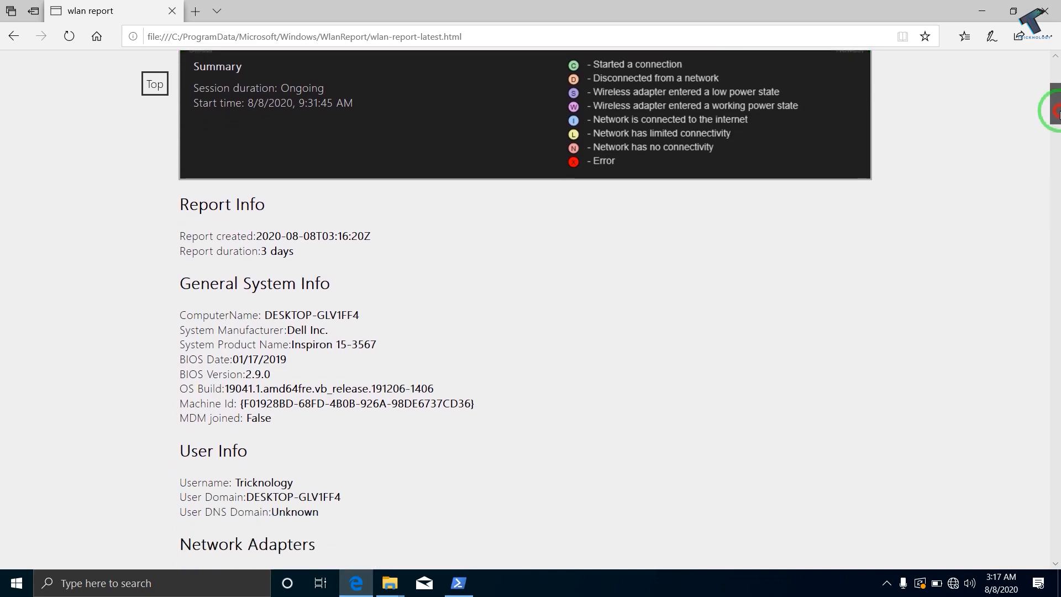
pyautogui.scroll(-3)
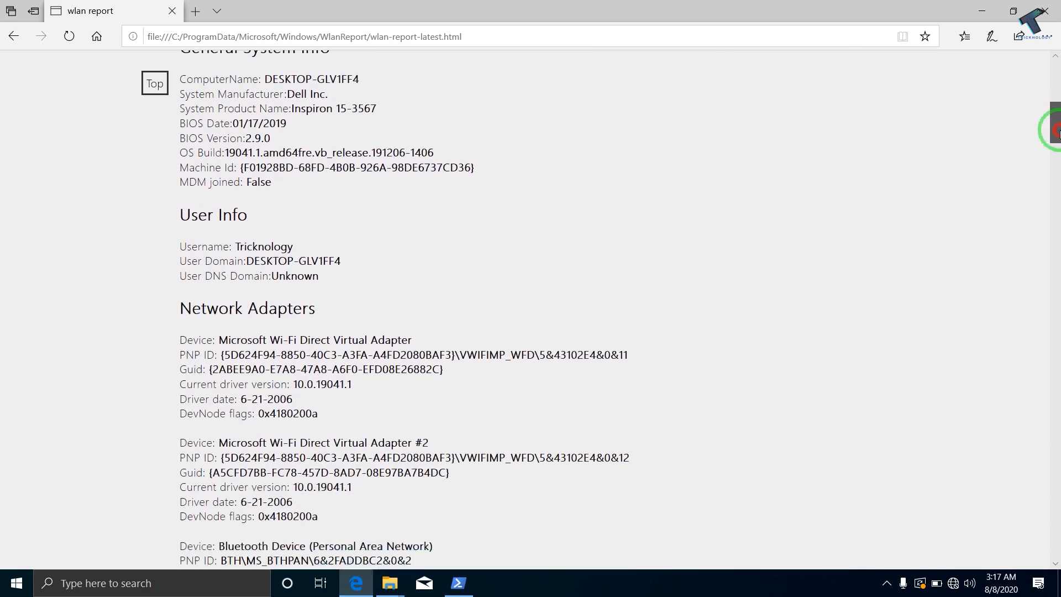
pyautogui.scroll(-3)
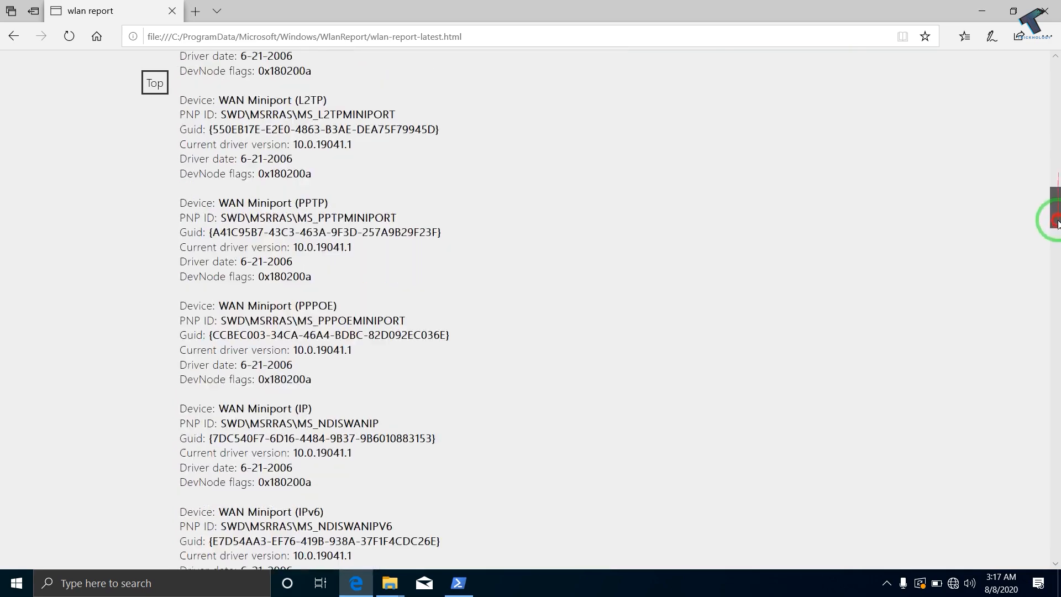
pyautogui.scroll(-3)
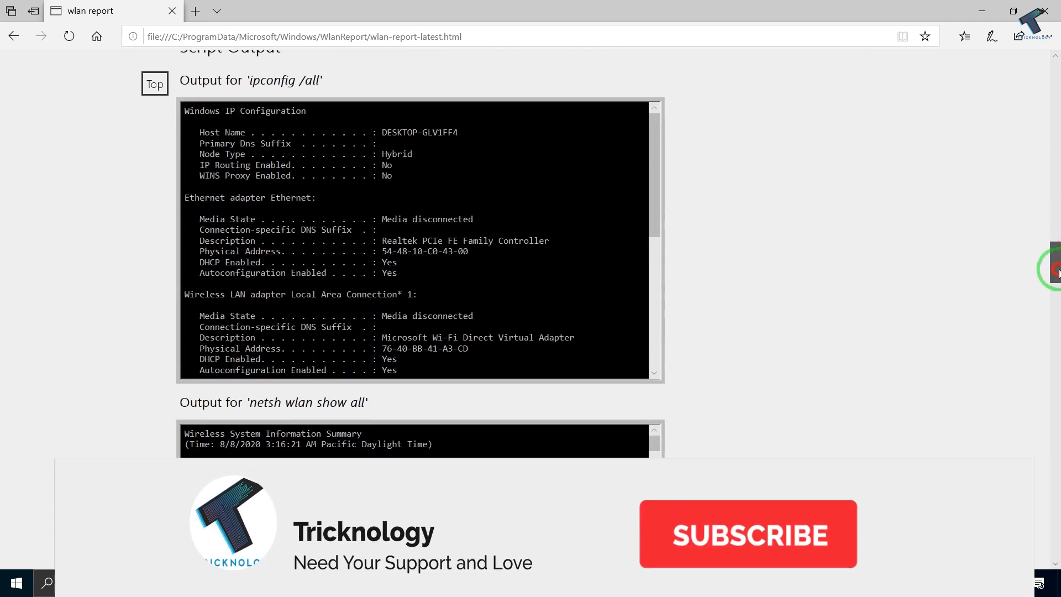
pyautogui.click(748, 534)
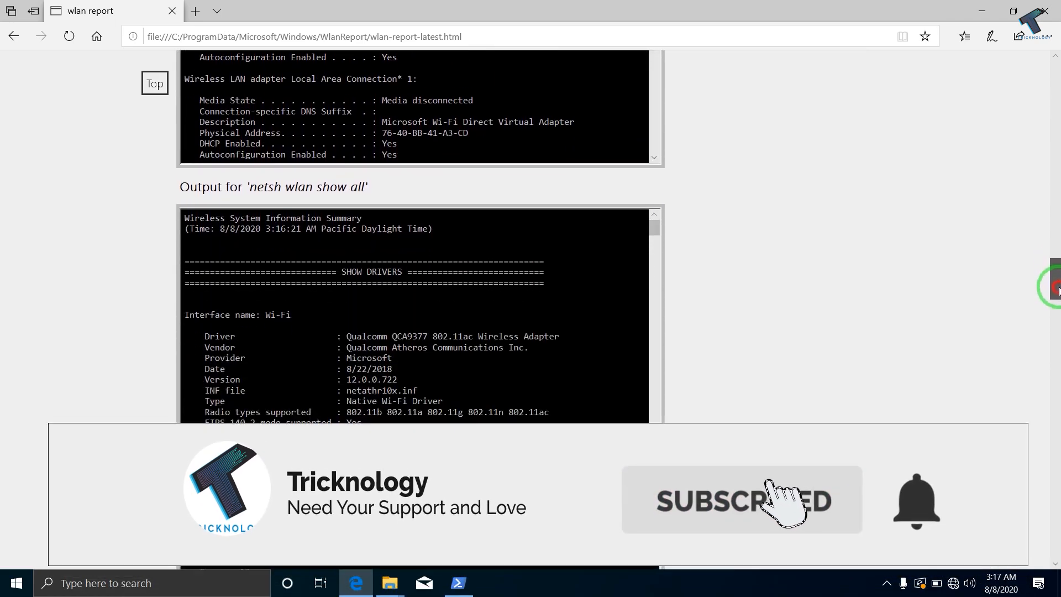
# Step: Continue down through the session duration chart and the wireless session event logs
pyautogui.scroll(-3)
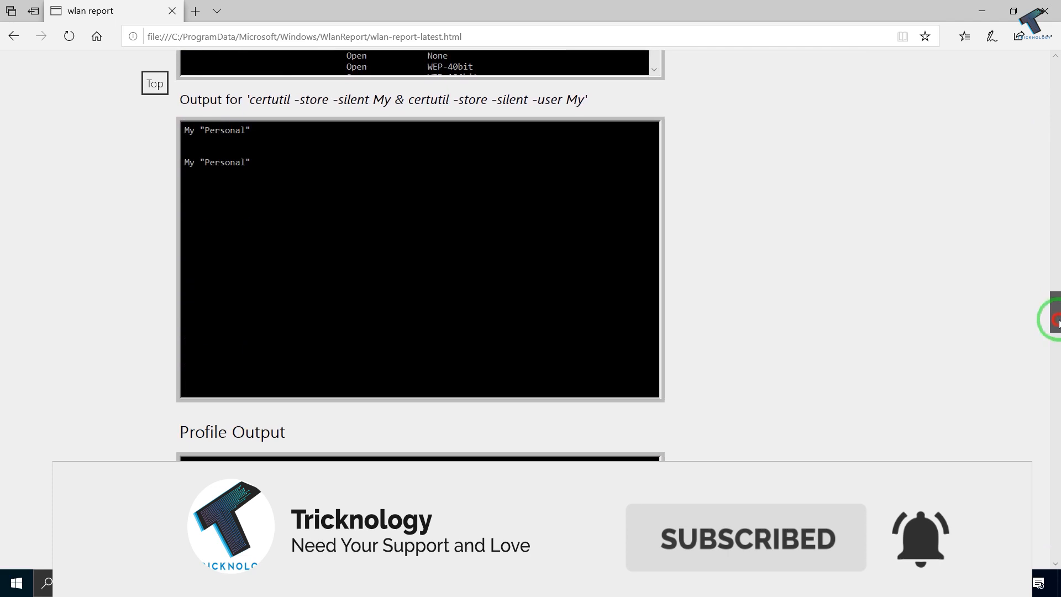
pyautogui.scroll(-3)
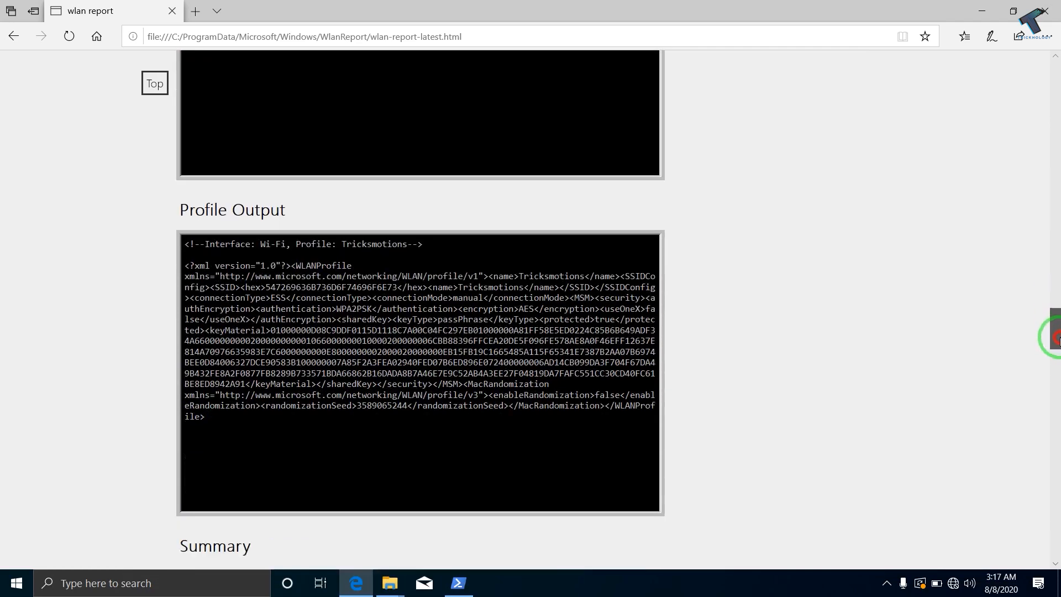
pyautogui.scroll(-3)
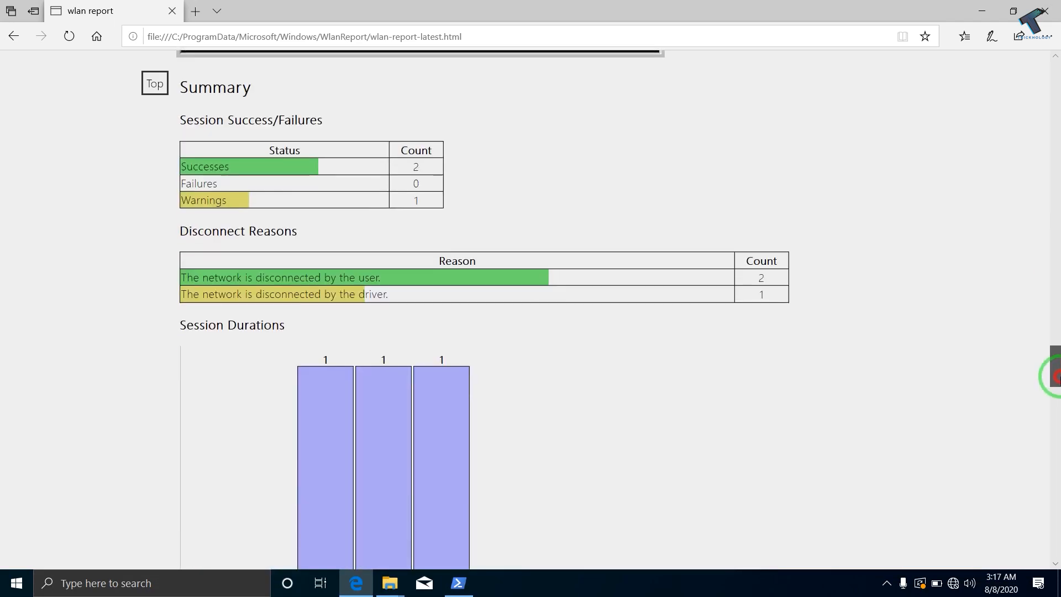
pyautogui.scroll(-3)
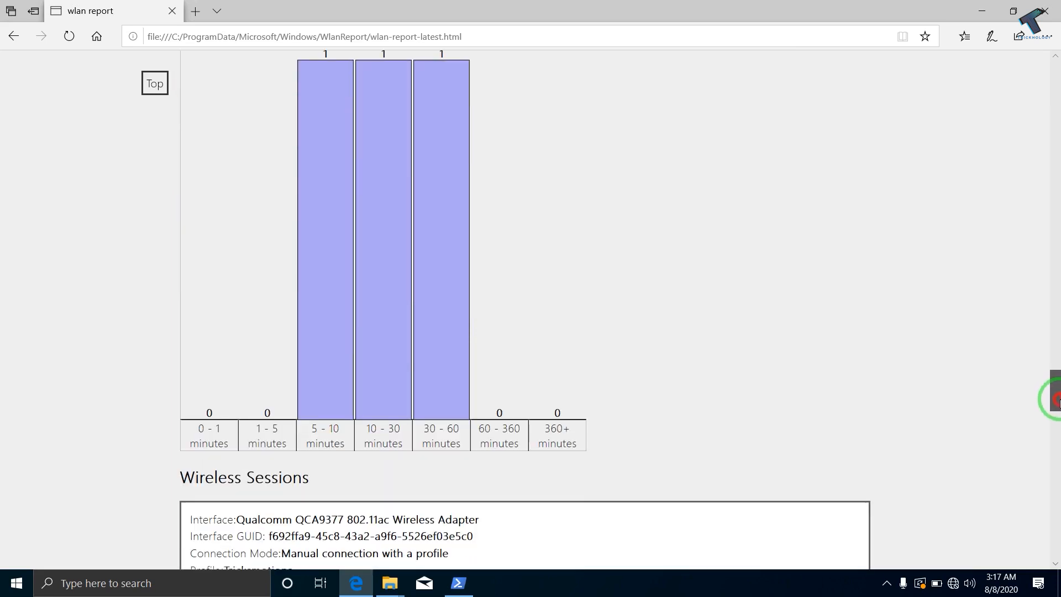
pyautogui.scroll(-3)
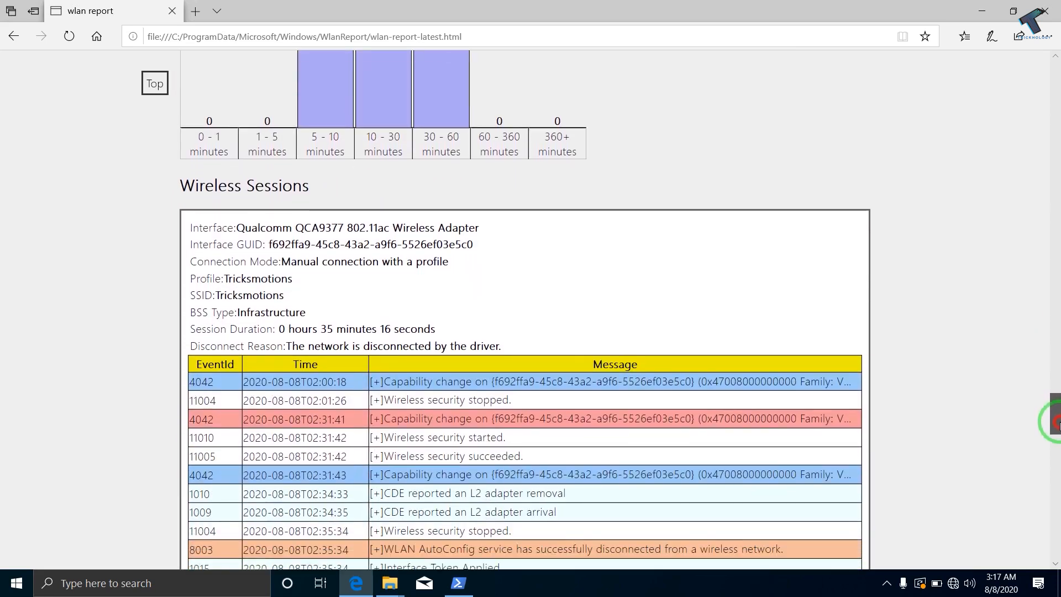
pyautogui.scroll(-3)
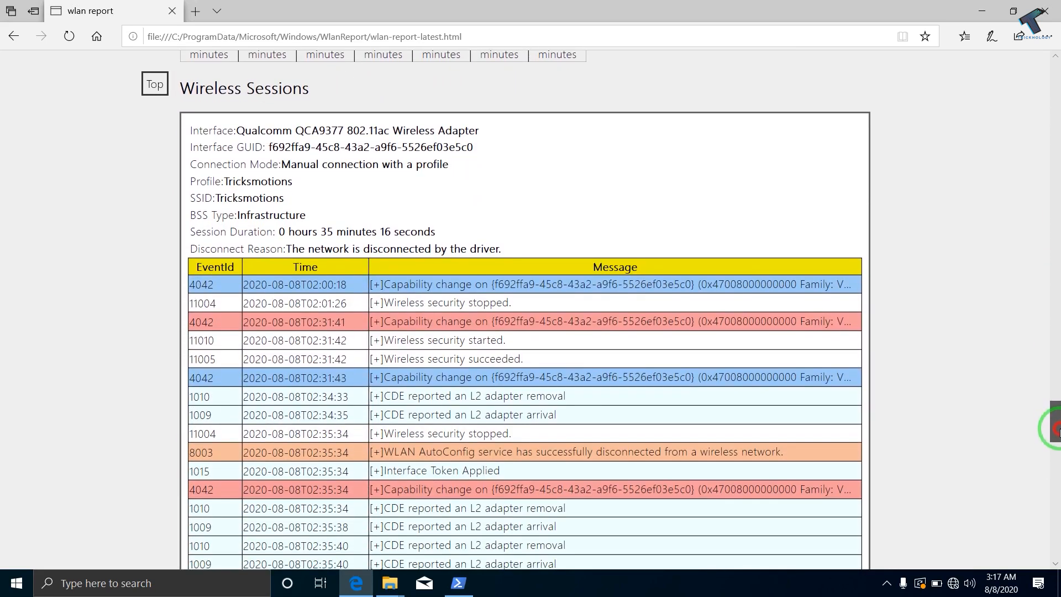
pyautogui.scroll(-3)
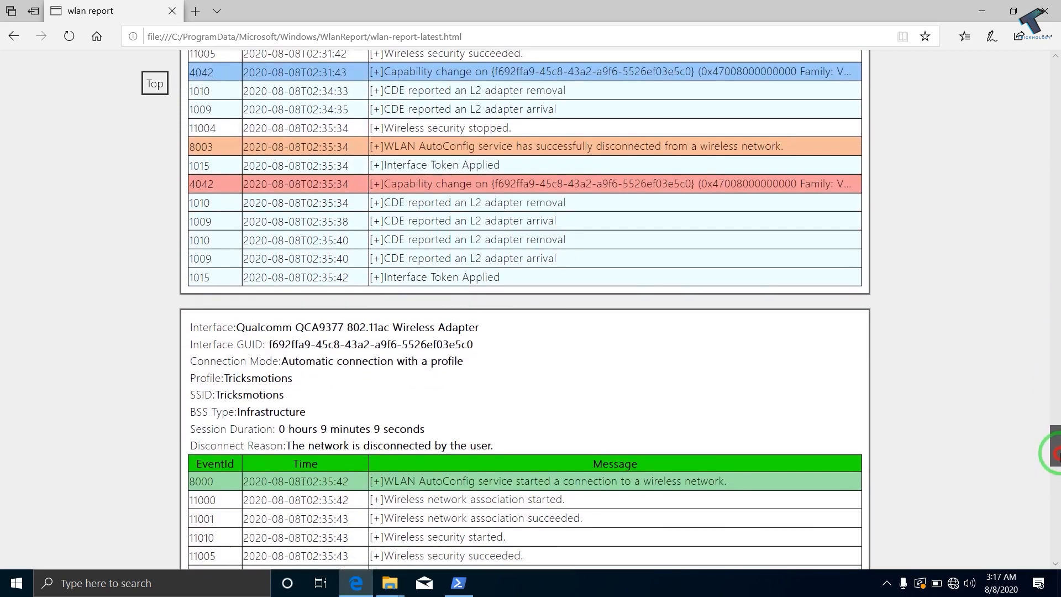
pyautogui.scroll(-3)
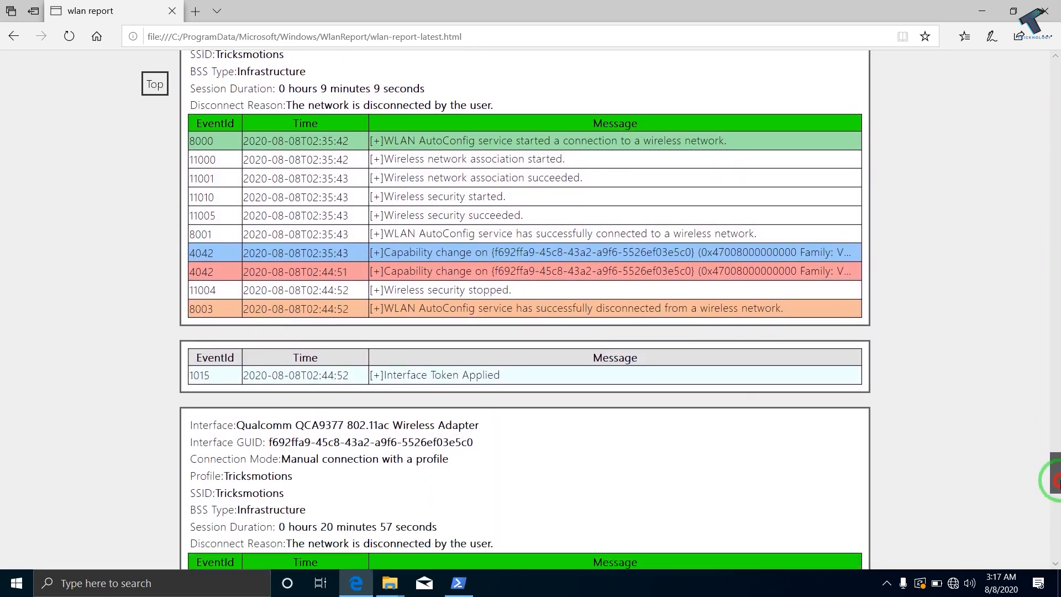
pyautogui.scroll(-3)
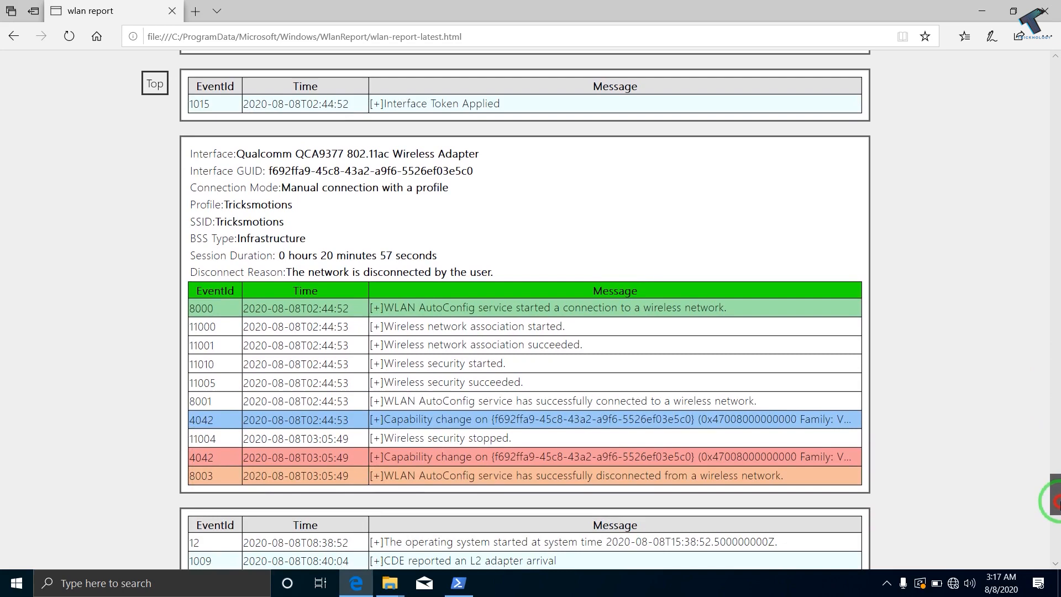
pyautogui.scroll(-3)
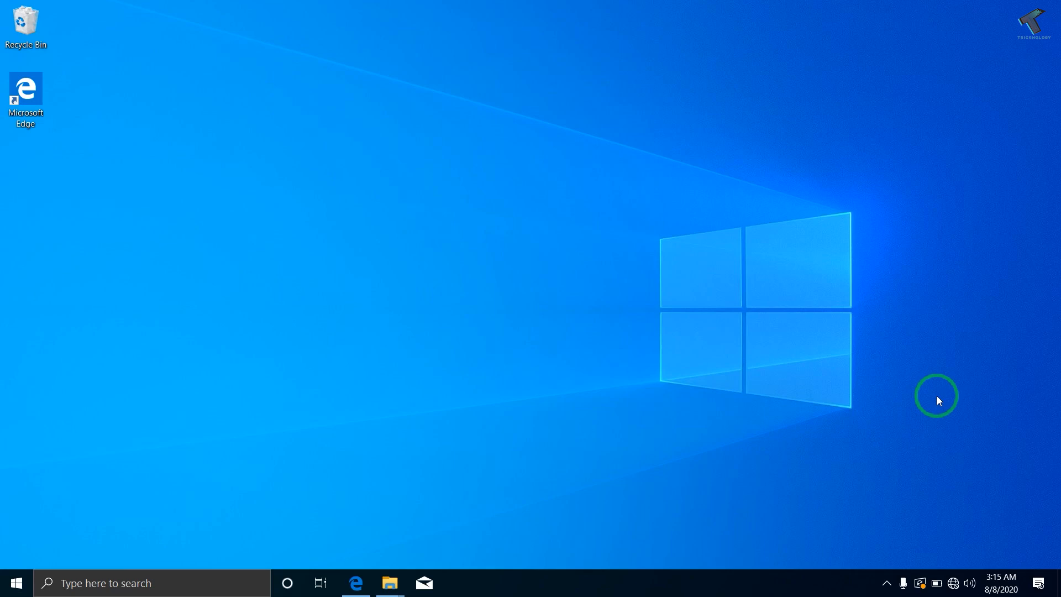
# Step: Bring up the Windows search panel listing top apps such as Command Prompt
pyautogui.click(61, 583)
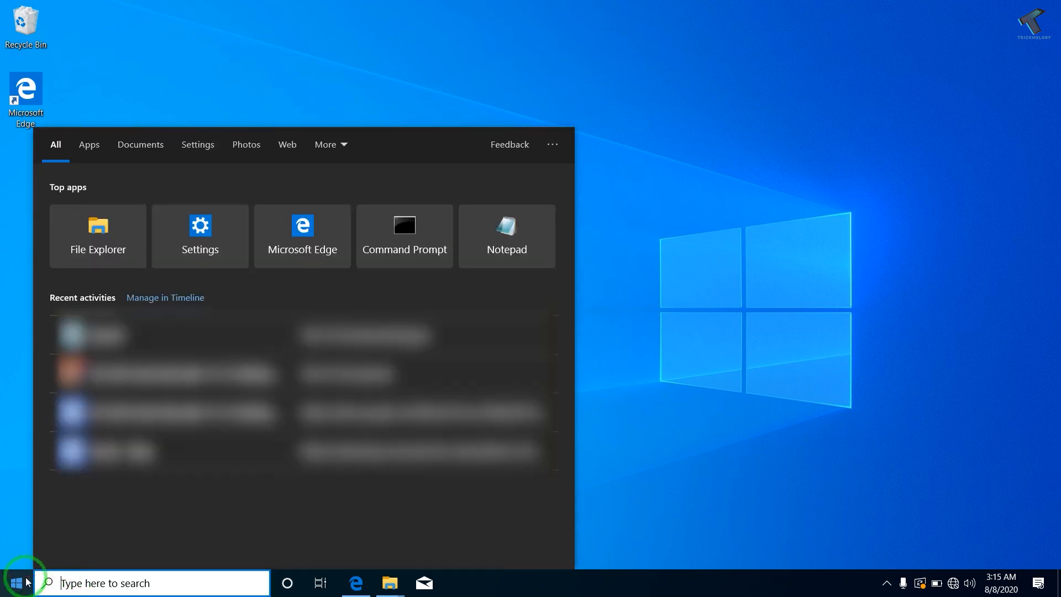
# Step: Search 'powershell' in Start and run Windows PowerShell as administrator
pyautogui.click(10, 579)
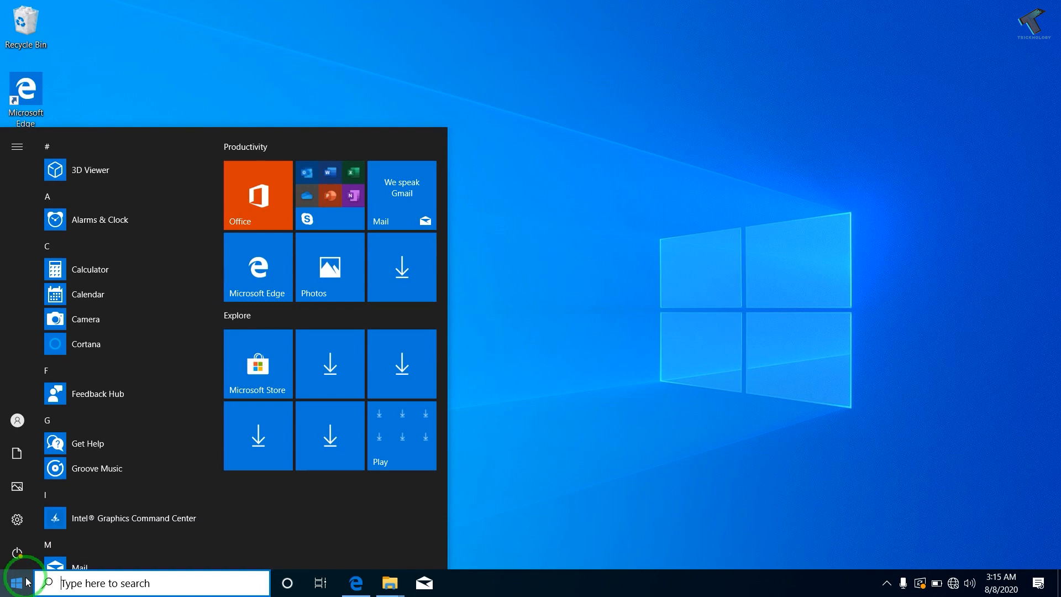
pyautogui.write('p')
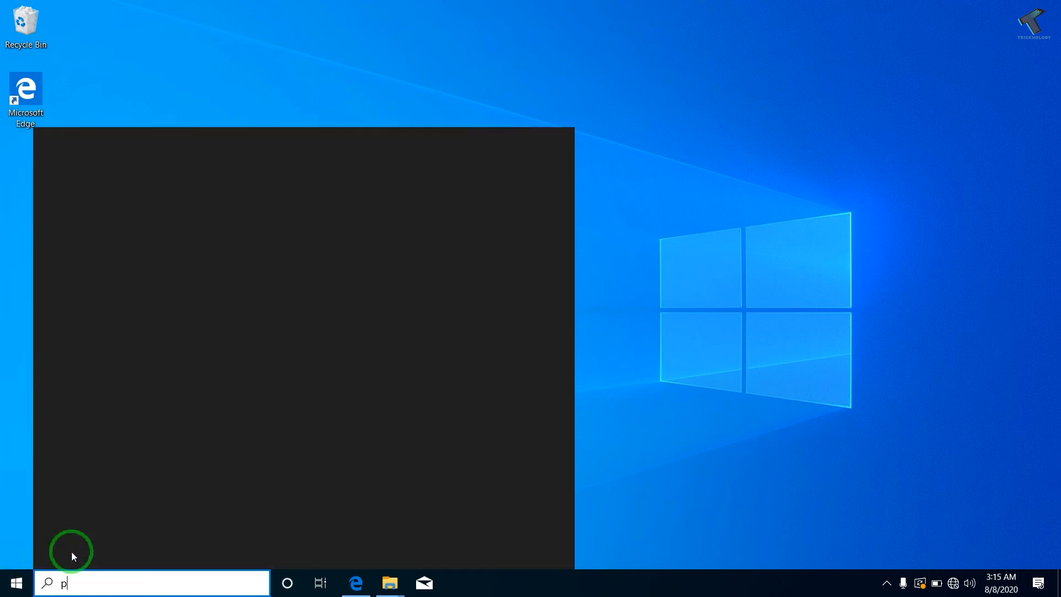
pyautogui.write('owershell')
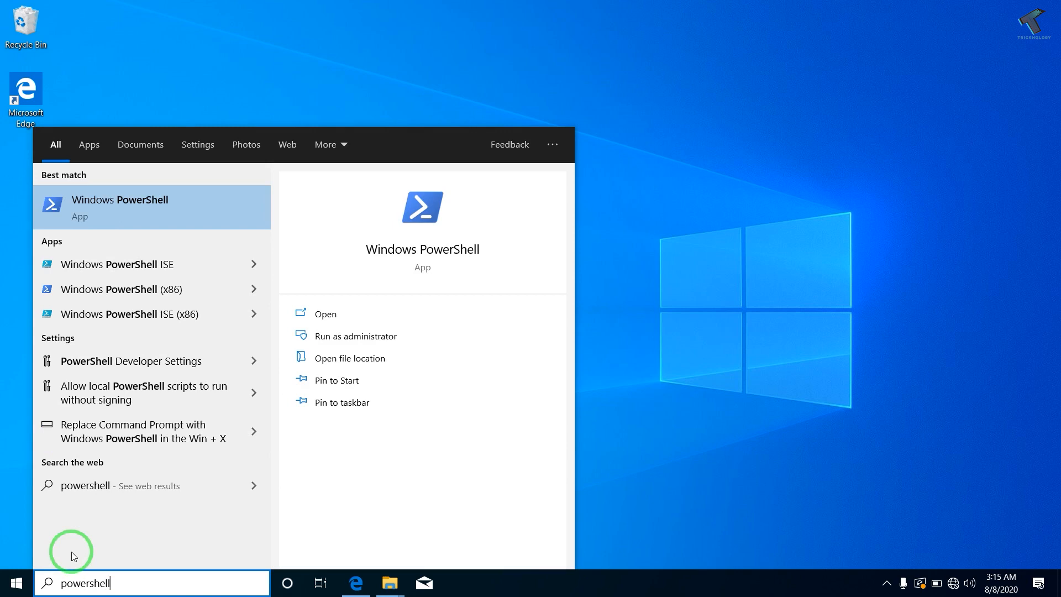
pyautogui.write('cmd')
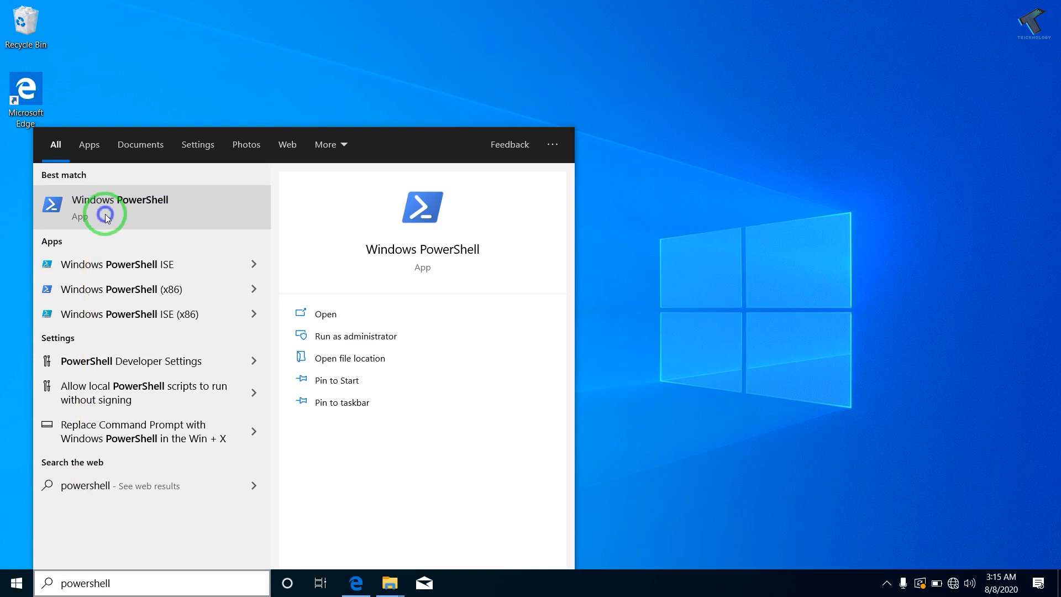
pyautogui.rightClick(105, 213)
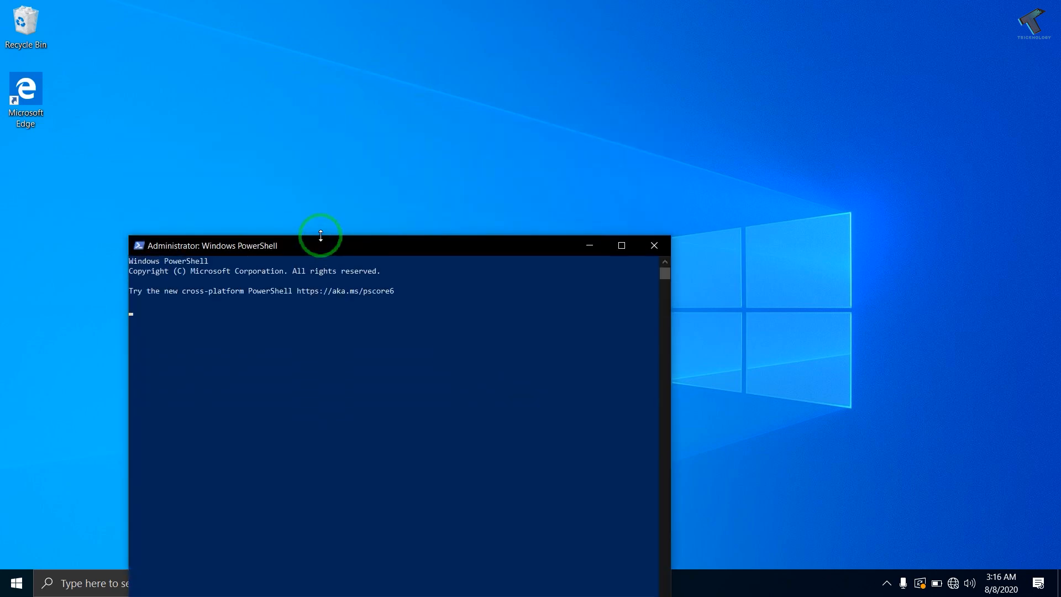
# Step: Move the PowerShell window higher and enter netsh wlan show wlanreport at the prompt
pyautogui.moveTo(320, 245); pyautogui.dragTo(399, 13)
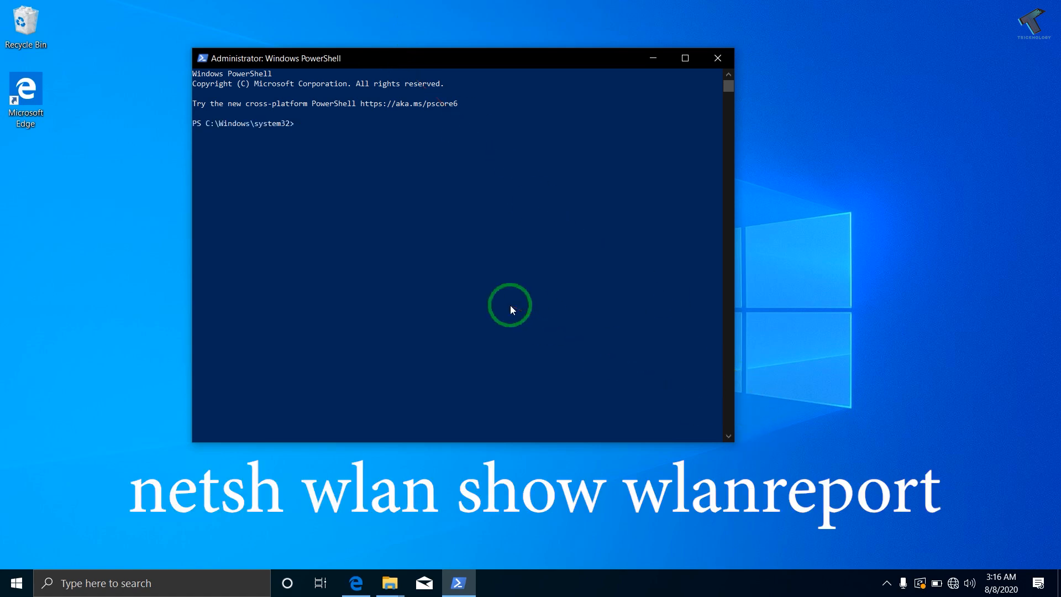
pyautogui.write('netsh')
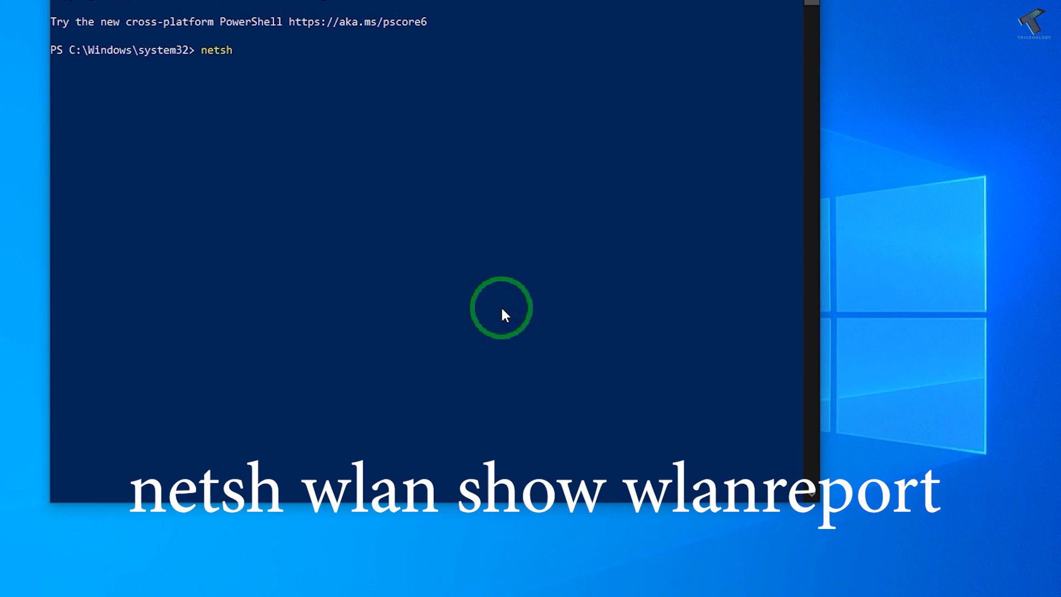
pyautogui.write('w')
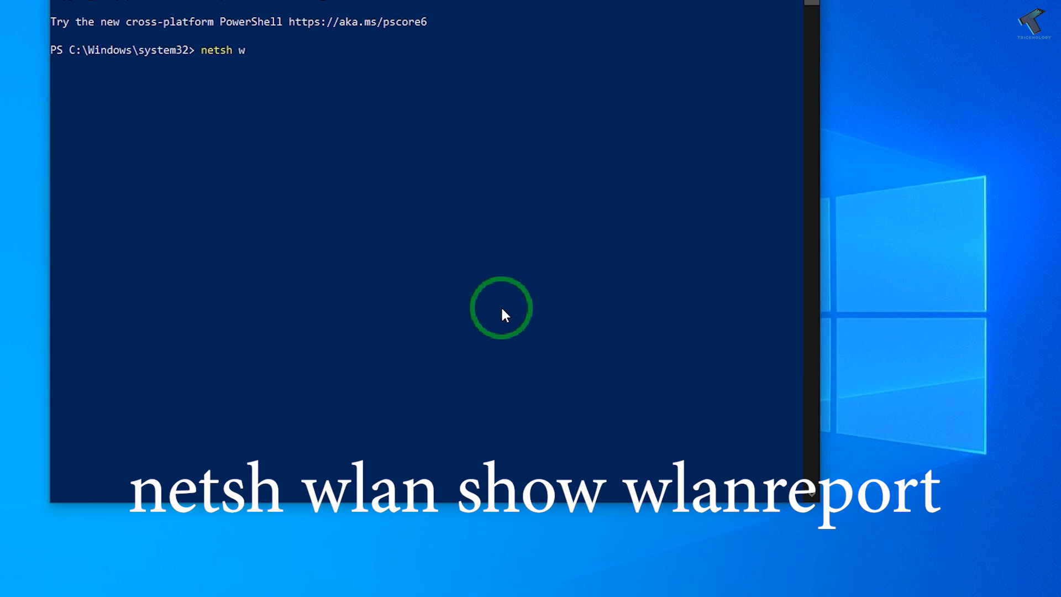
pyautogui.write('lan')
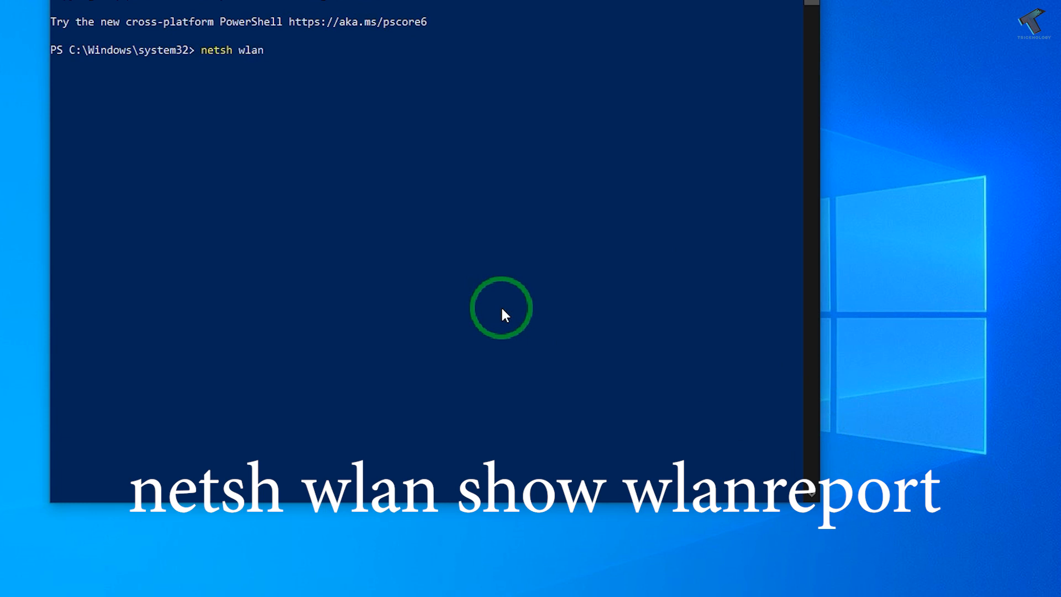
pyautogui.write('show wl')
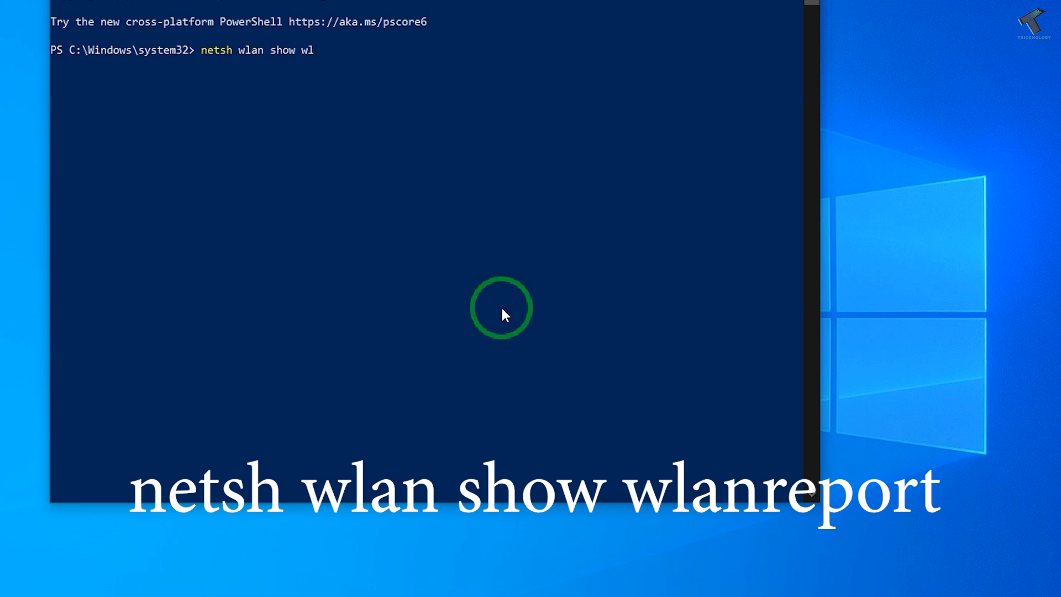
pyautogui.write('anreport')
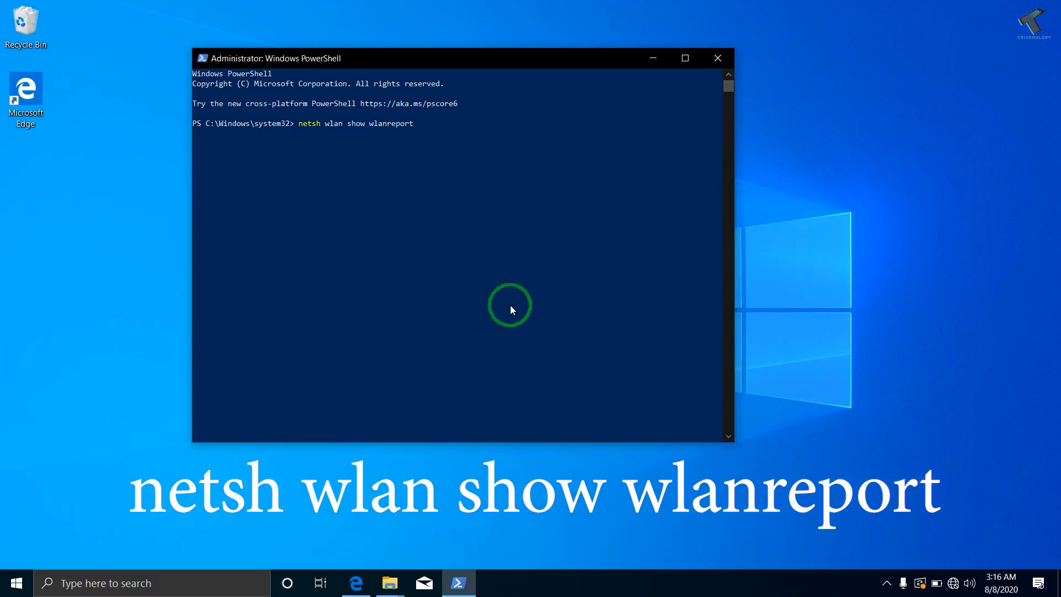
# Step: Run the command so the report is written to wlan-report-latest.html in ProgramData WlanReport
pyautogui.press('Enter')
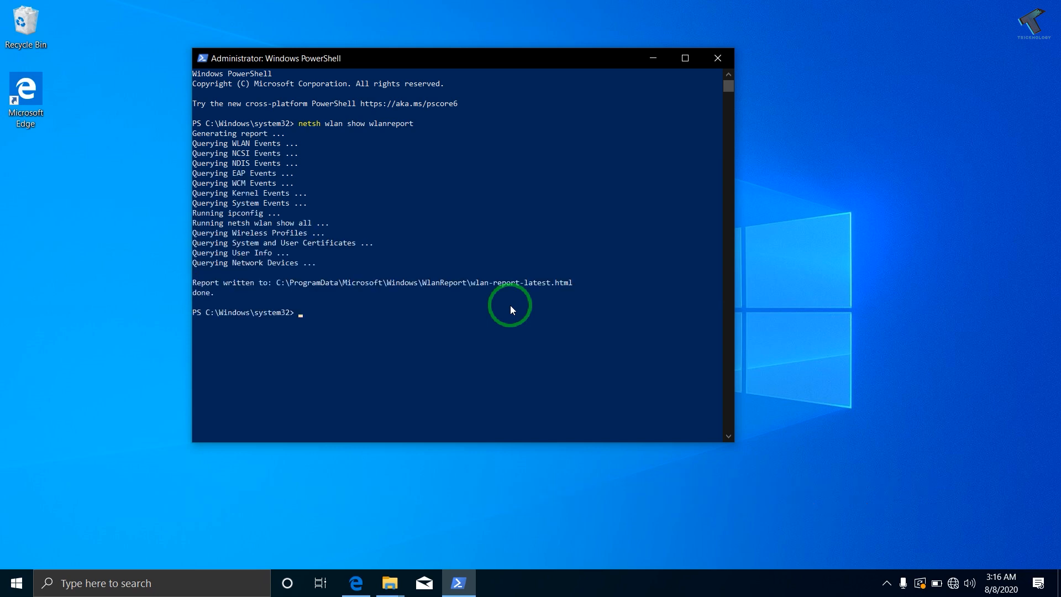
pyautogui.moveTo(596, 282)
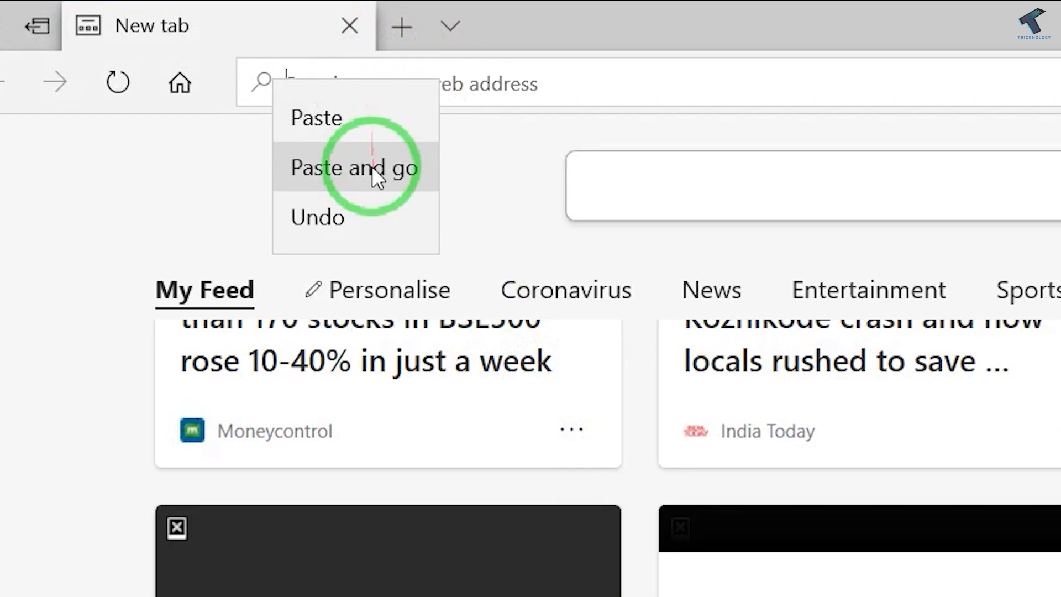
# Step: Paste and go to the copied report path so Edge displays wlan-report-latest.html
pyautogui.click(354, 168)
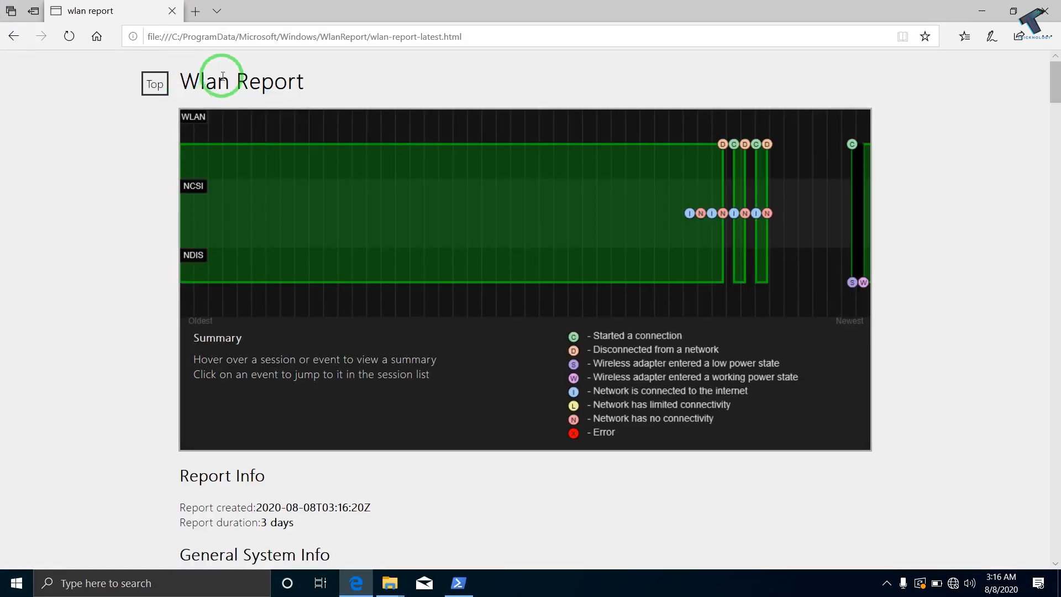
pyautogui.moveTo(431, 35)
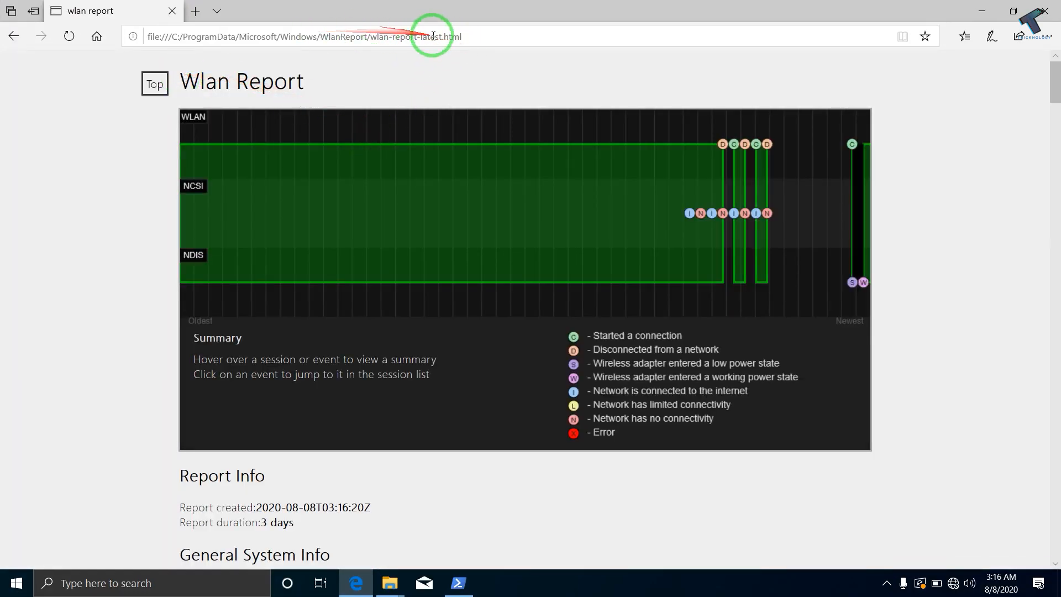
pyautogui.scroll(-3)
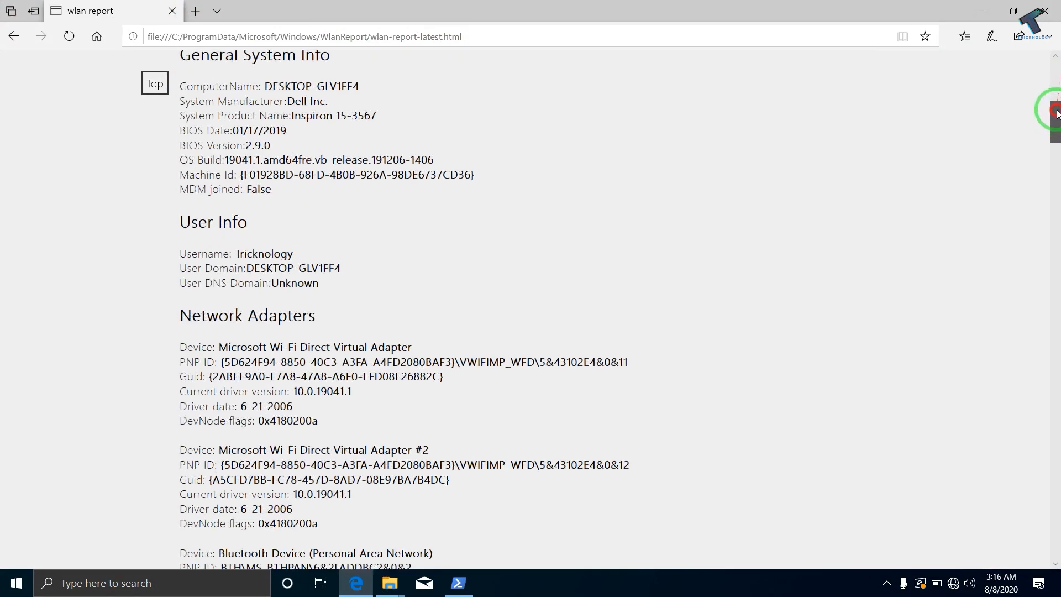
pyautogui.scroll(-3)
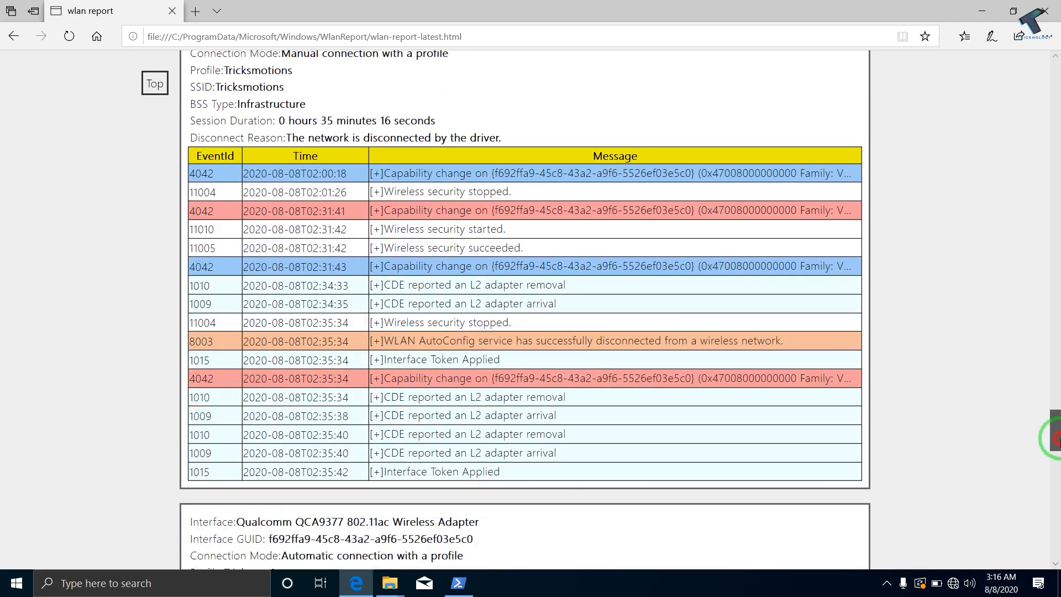
pyautogui.scroll(-3)
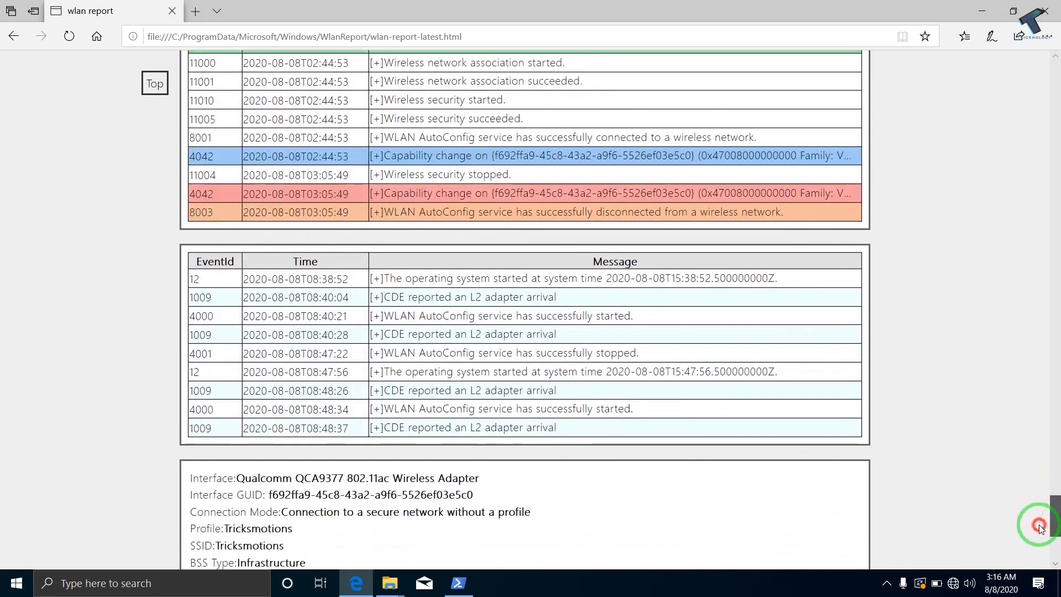
pyautogui.click(155, 84)
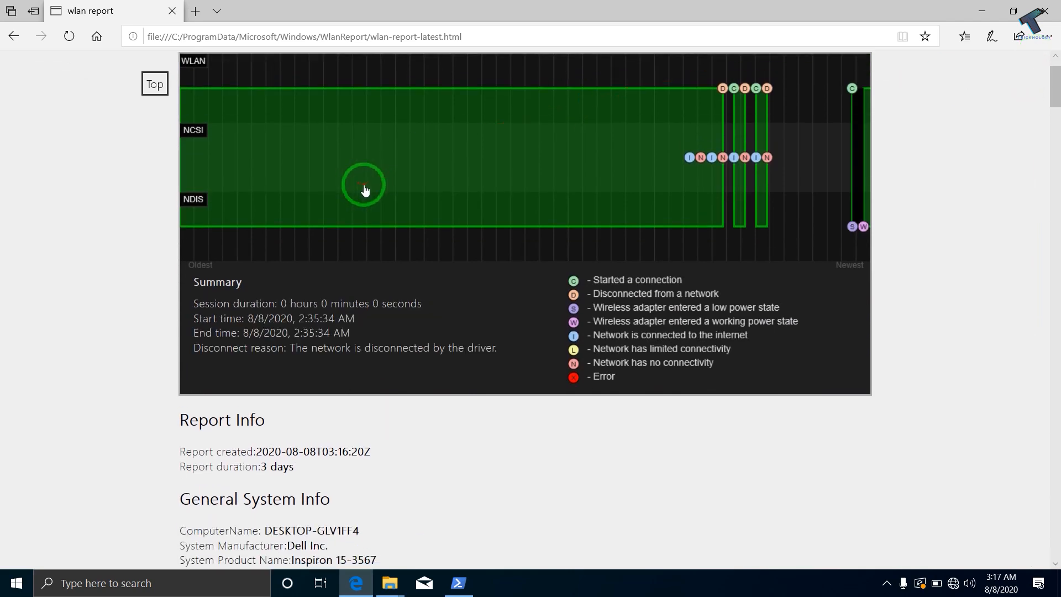
pyautogui.moveTo(494, 182)
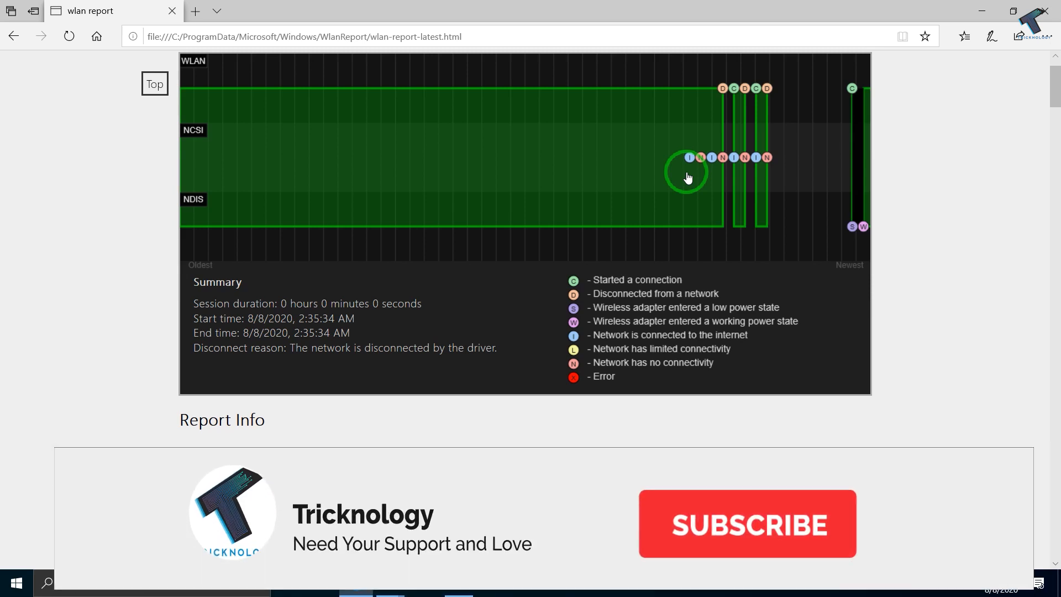
# Step: Select the driver-disconnected session in the chart to show its start, end time and disconnect reason
pyautogui.click(748, 524)
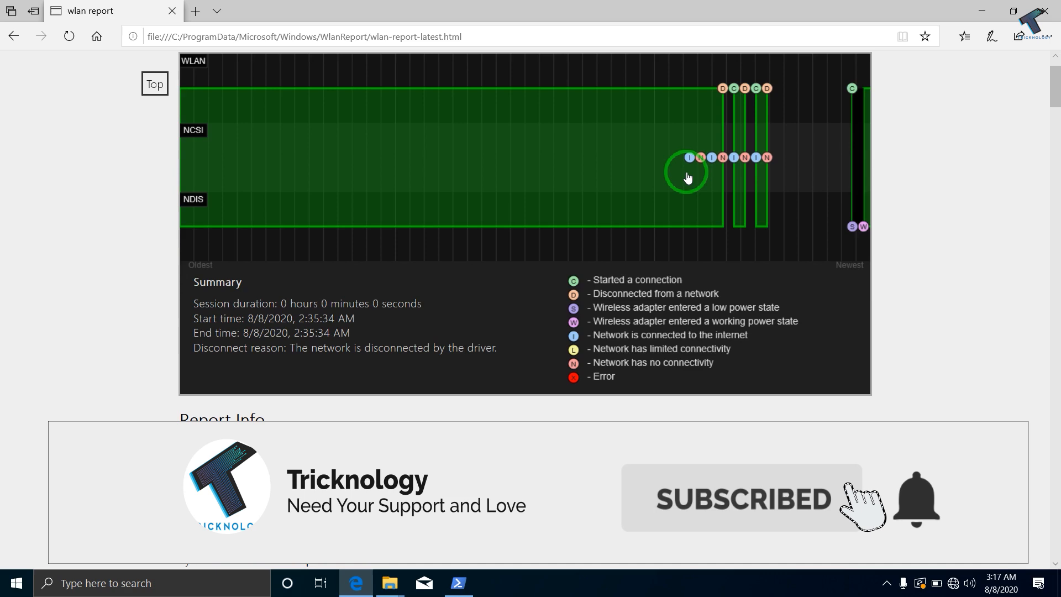
pyautogui.scroll(-3)
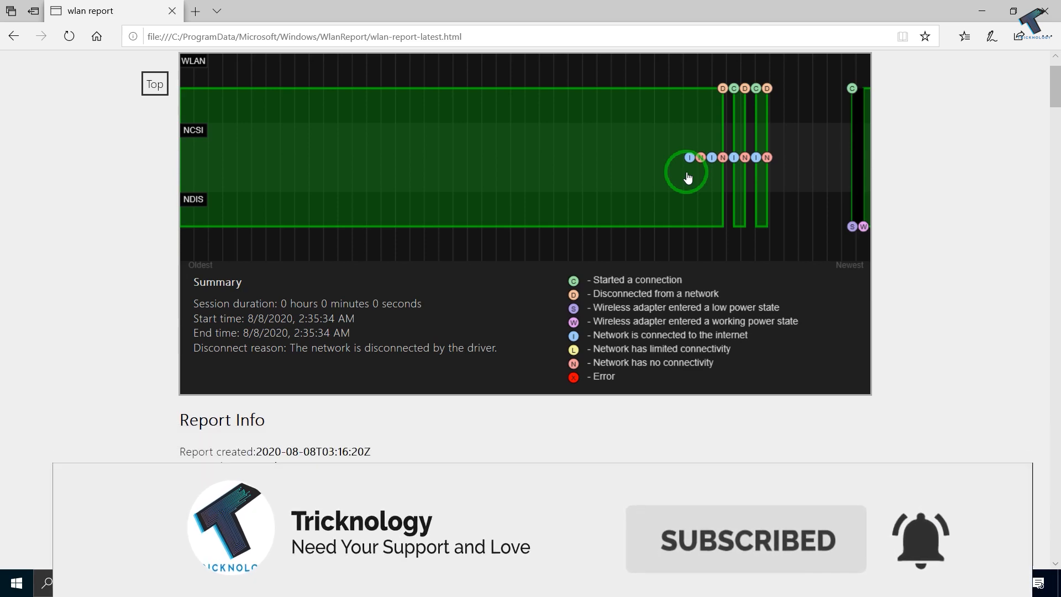